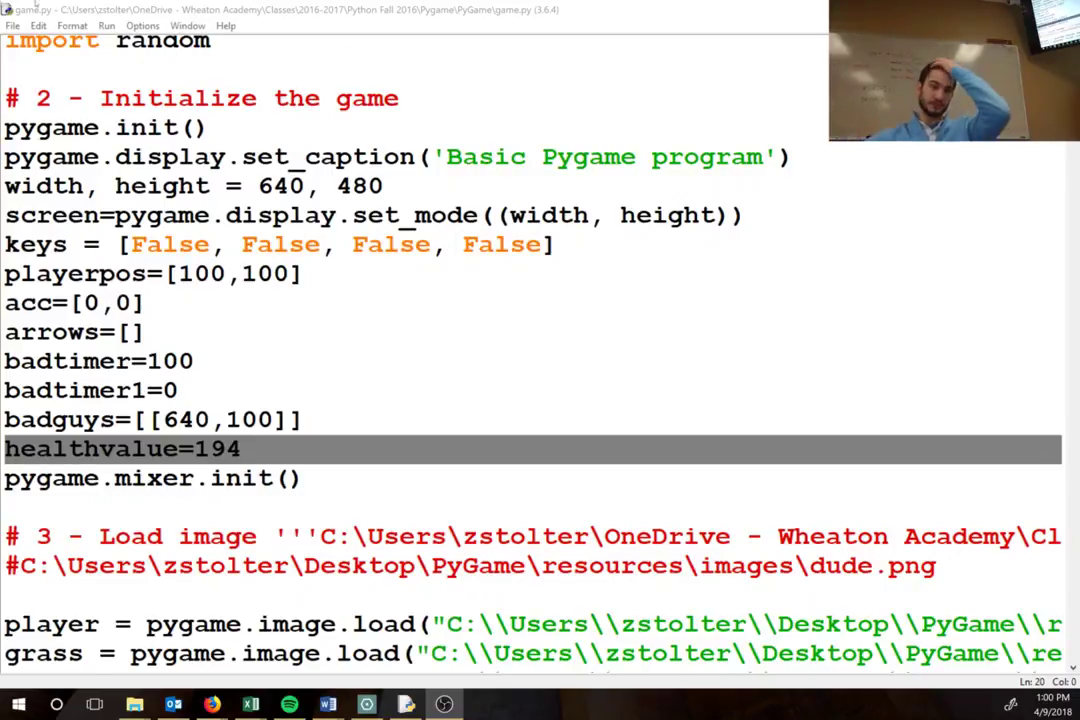
# Start a comment after the badguys list with four empty bracket pairs as placeholders
pyautogui.scroll(3)
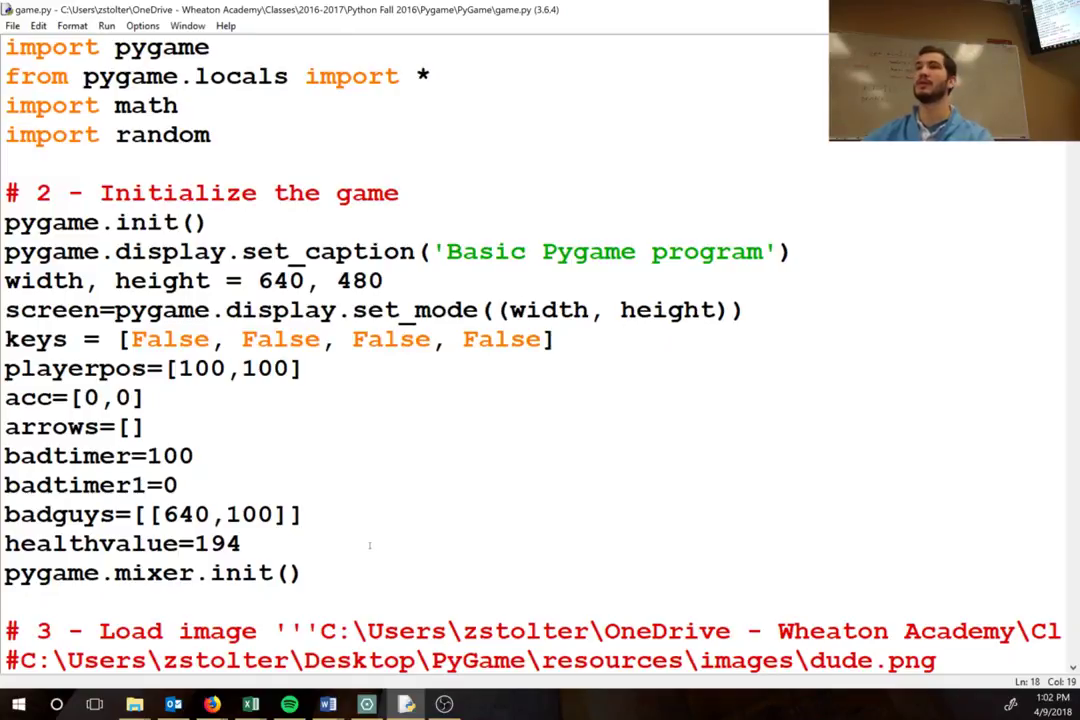
pyautogui.click(304, 514)
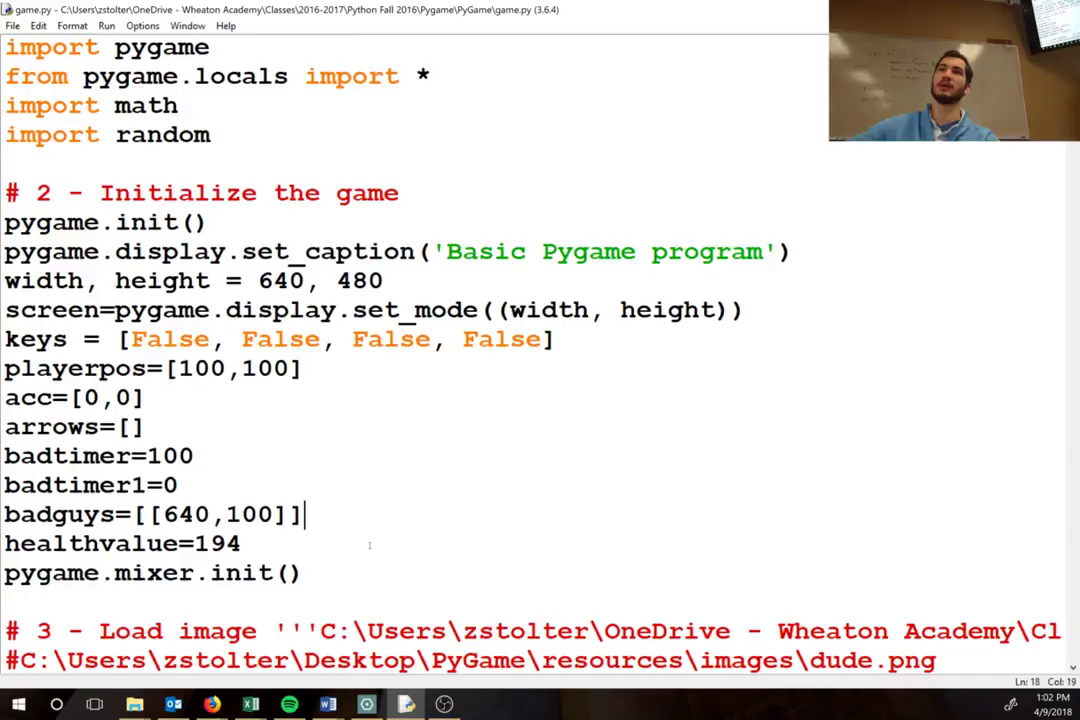
pyautogui.doubleClick(216, 514)
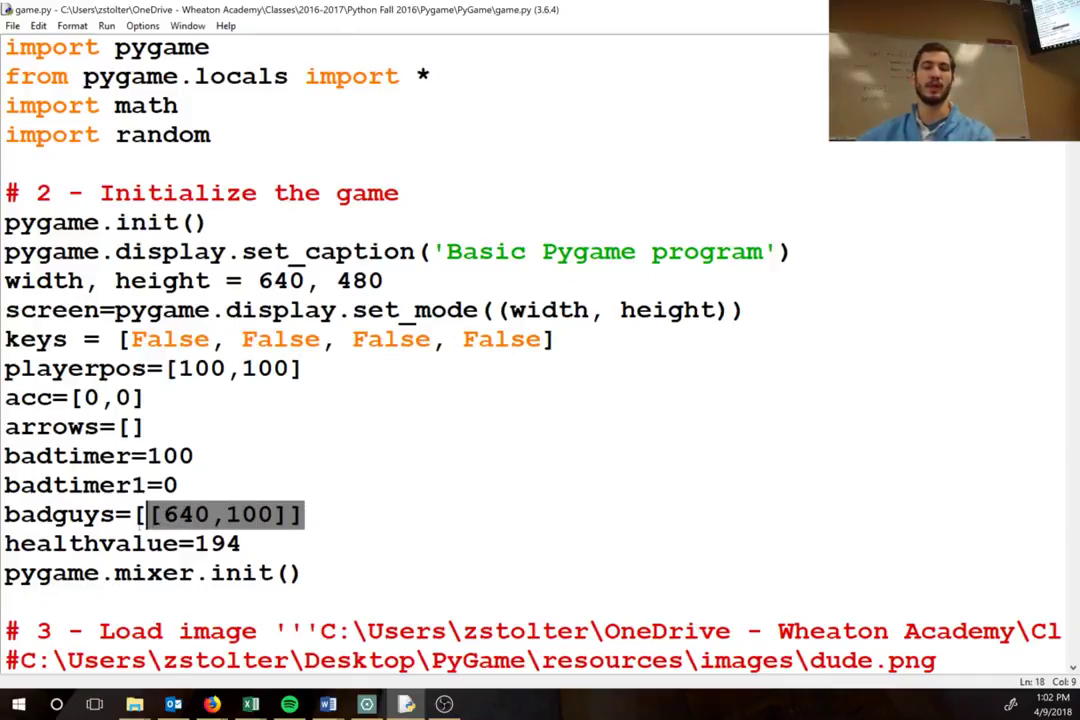
pyautogui.press('Left')
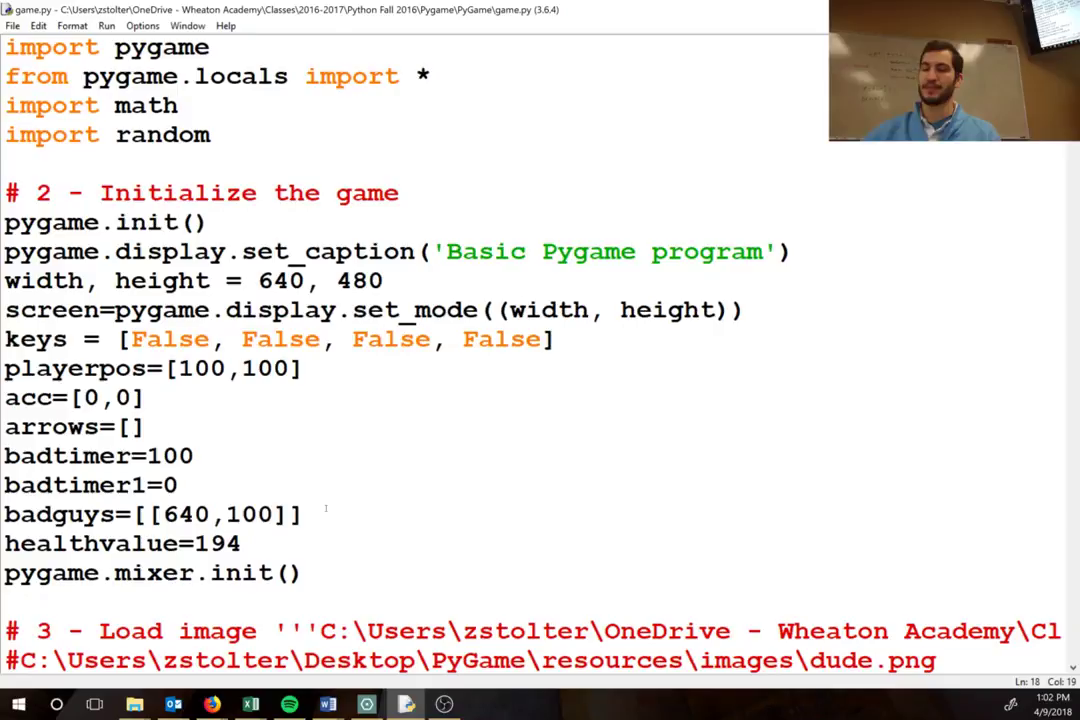
pyautogui.write('#')
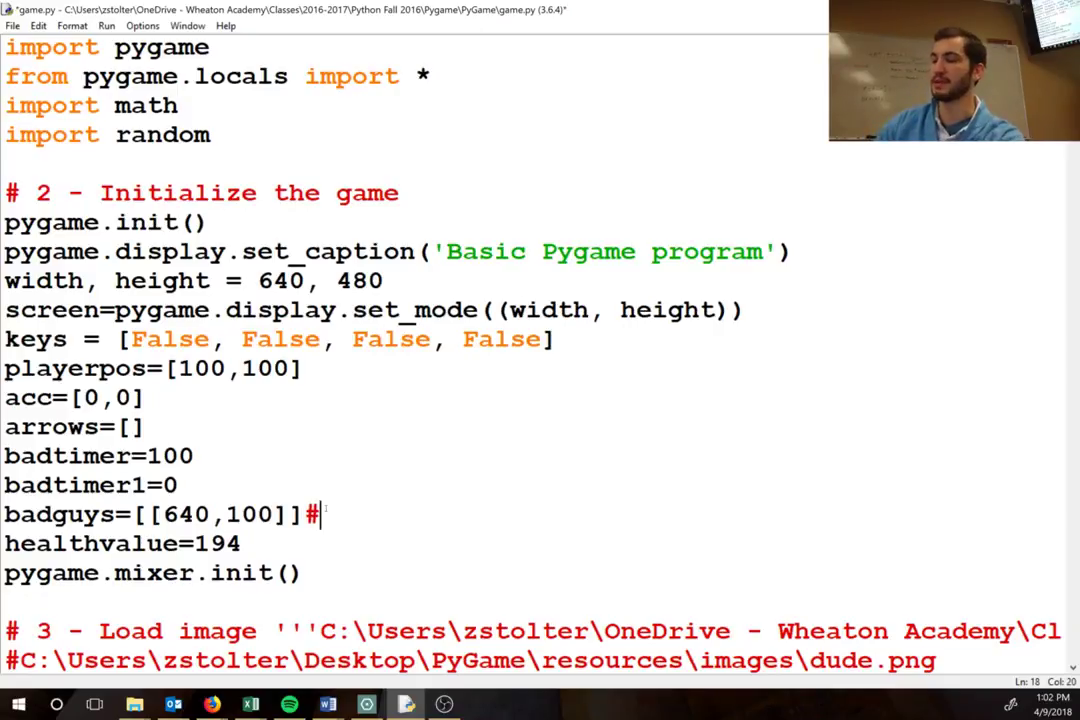
pyautogui.write('[]')
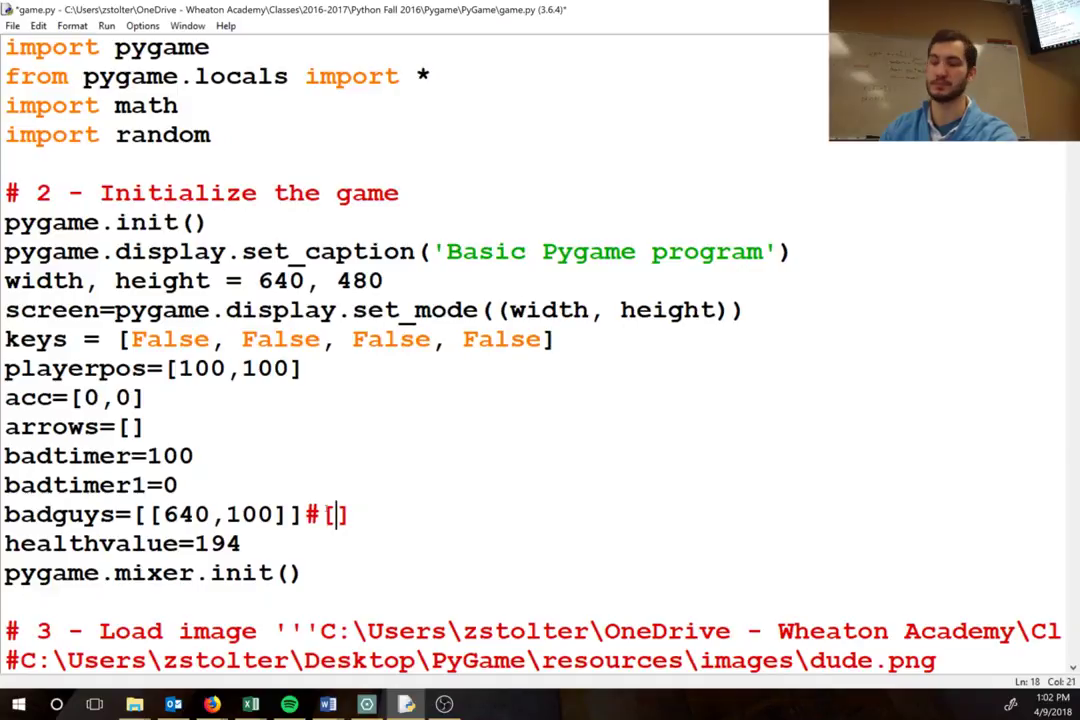
pyautogui.write('[],[],[],[]]')
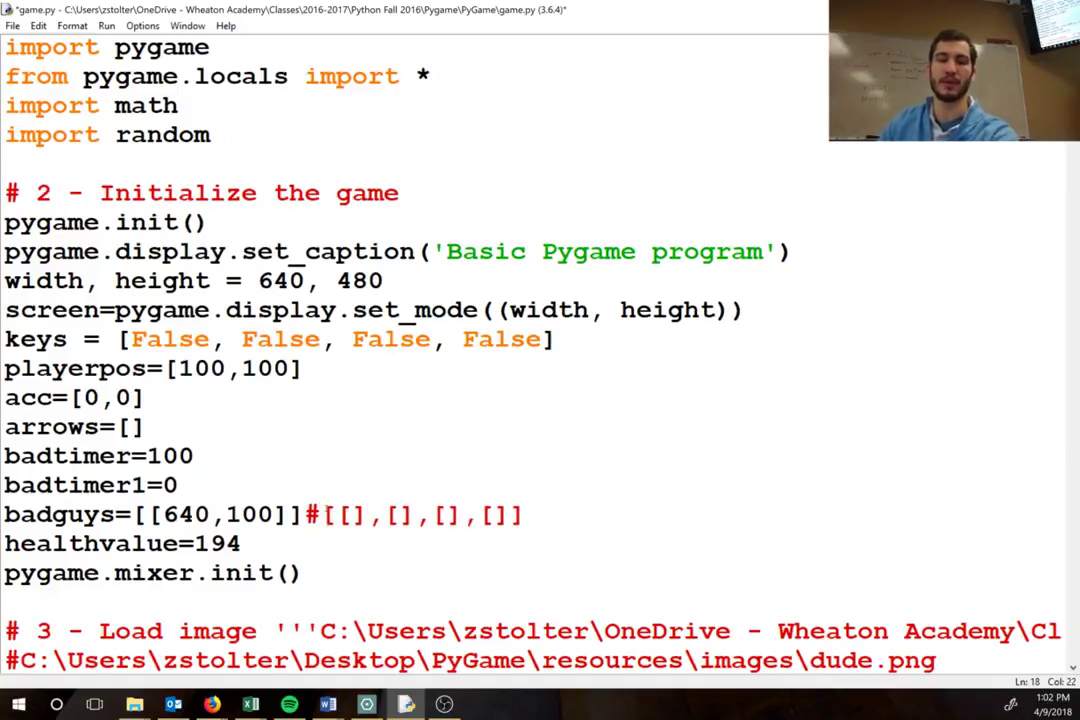
# Fill in the example pairs [120,5], [500,489], [456,98], [100,200]
pyautogui.write('120')
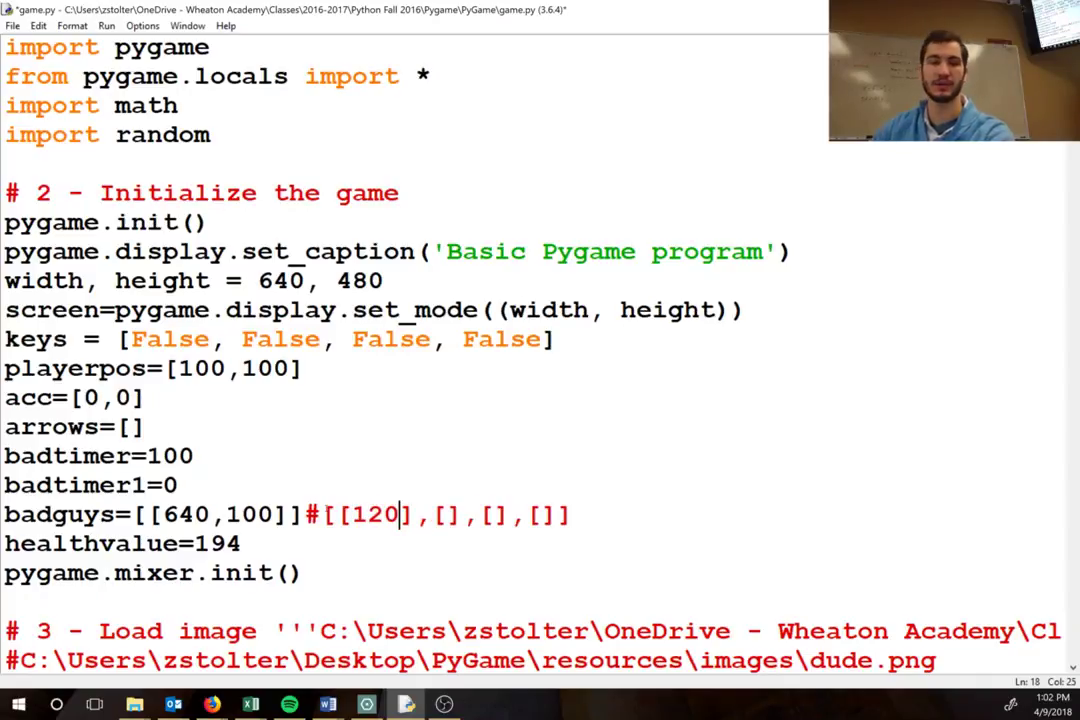
pyautogui.write('5')
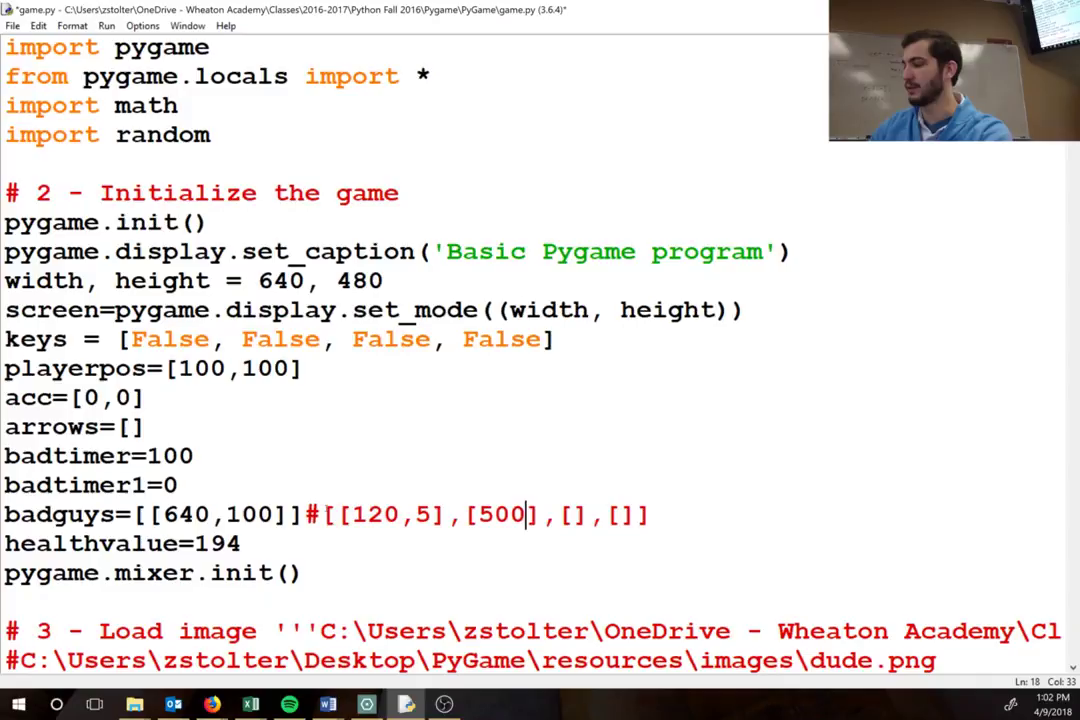
pyautogui.write(',489')
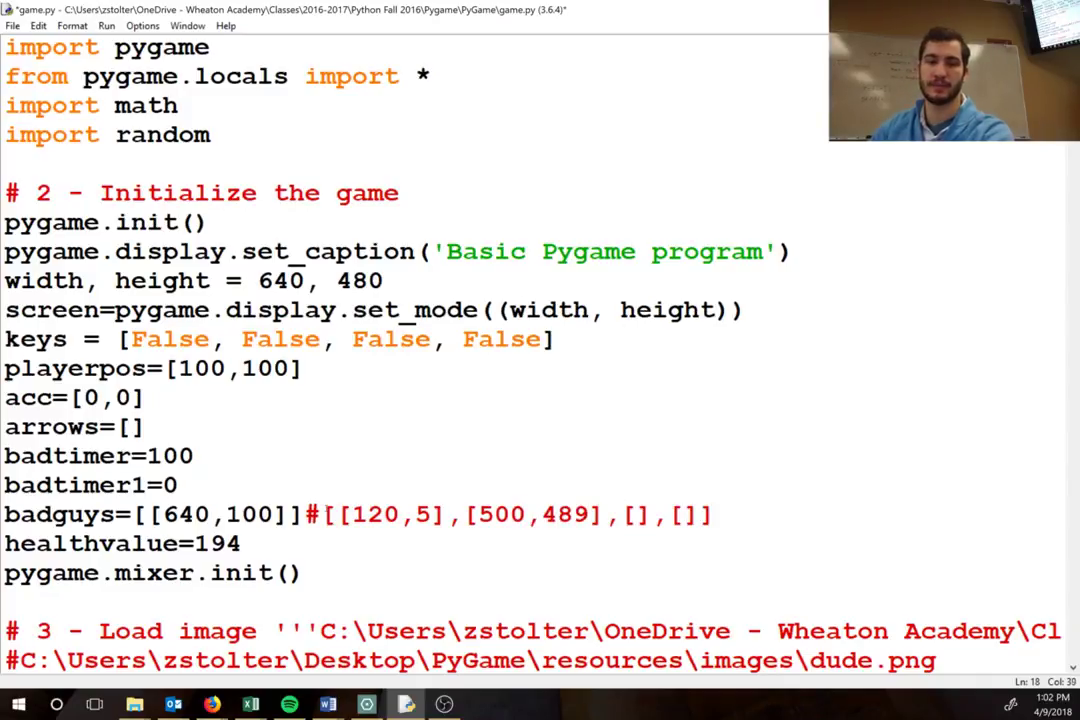
pyautogui.write('456,')
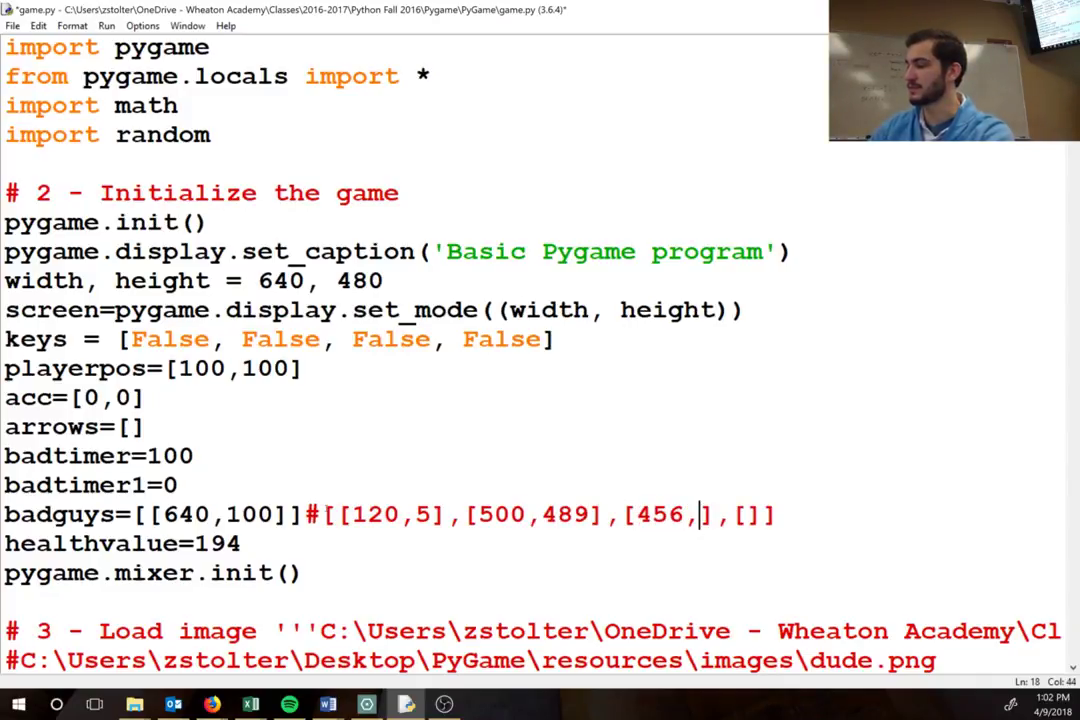
pyautogui.write('98],[1')
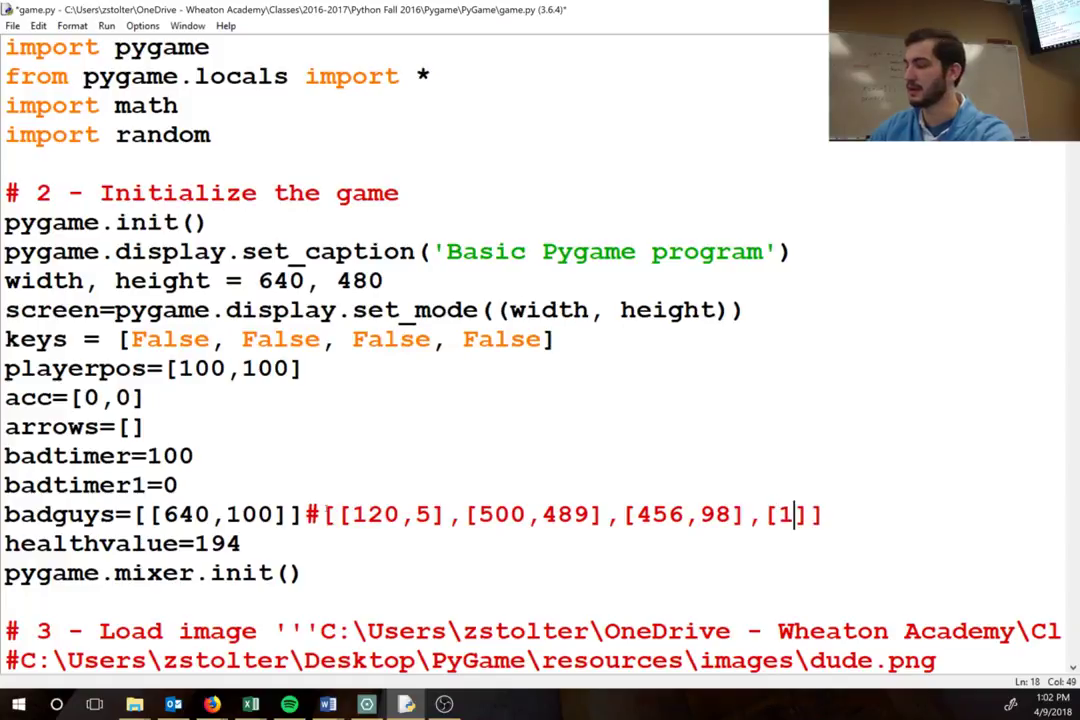
pyautogui.write('00,200]')
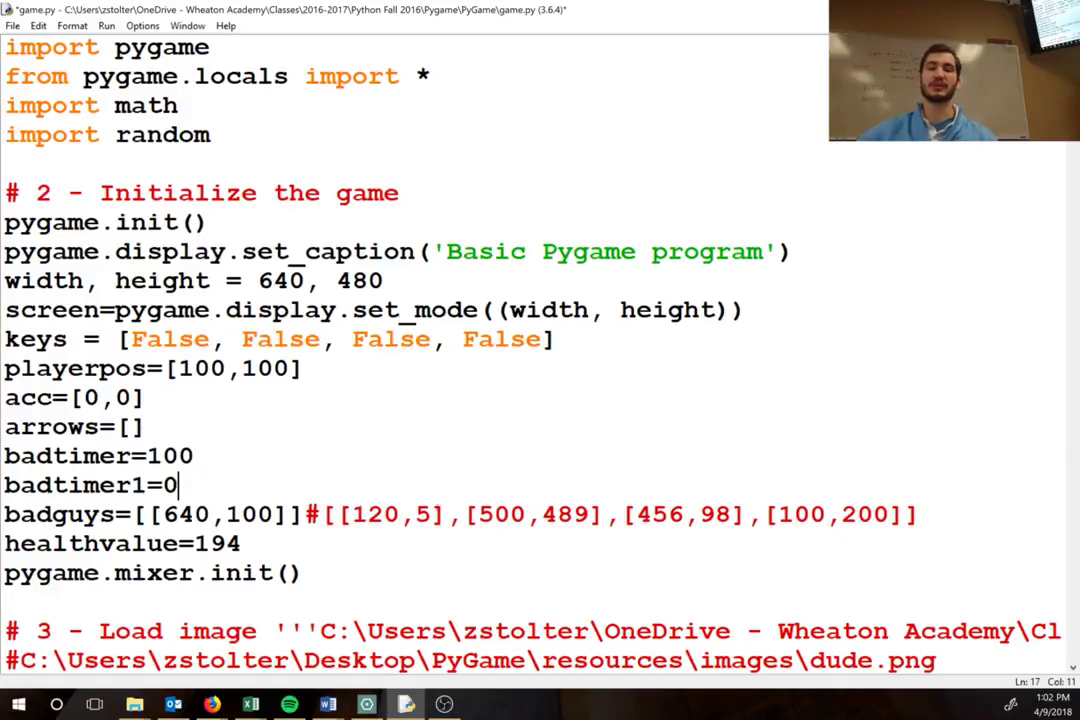
pyautogui.click(604, 514)
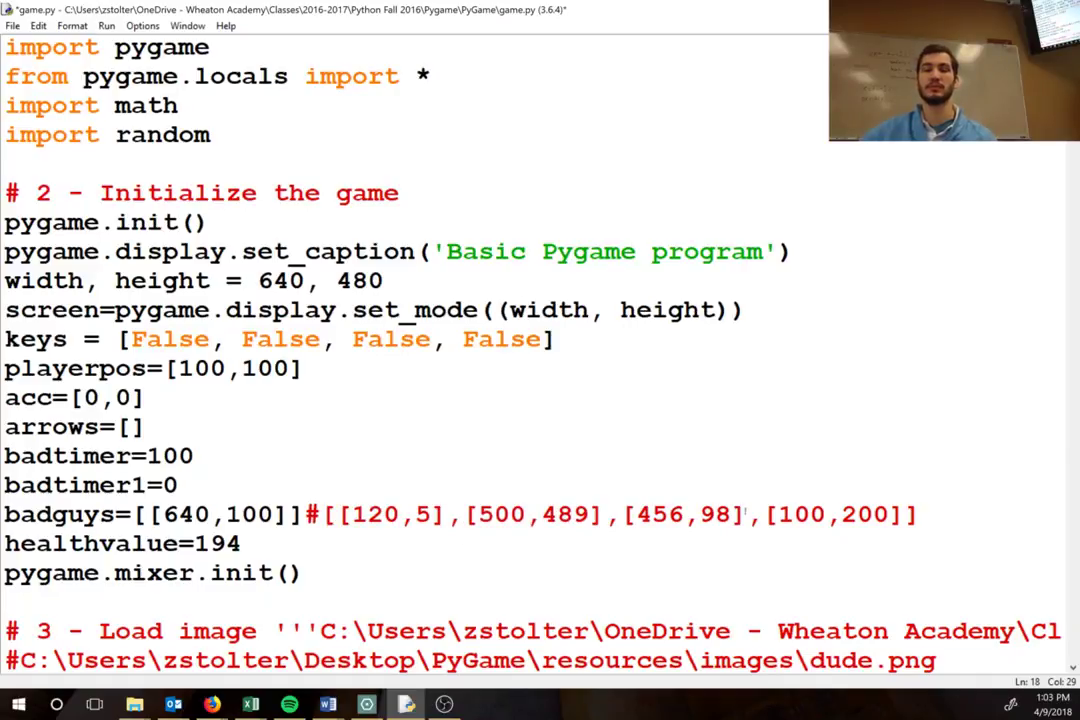
pyautogui.doubleClick(684, 514)
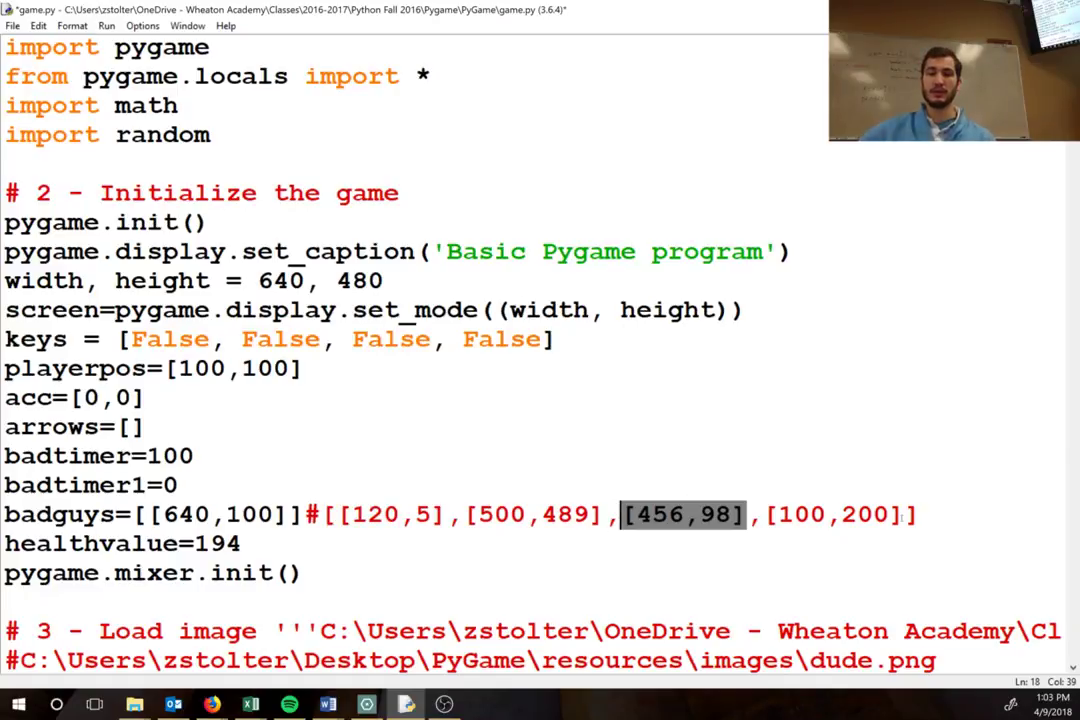
pyautogui.doubleClick(832, 514)
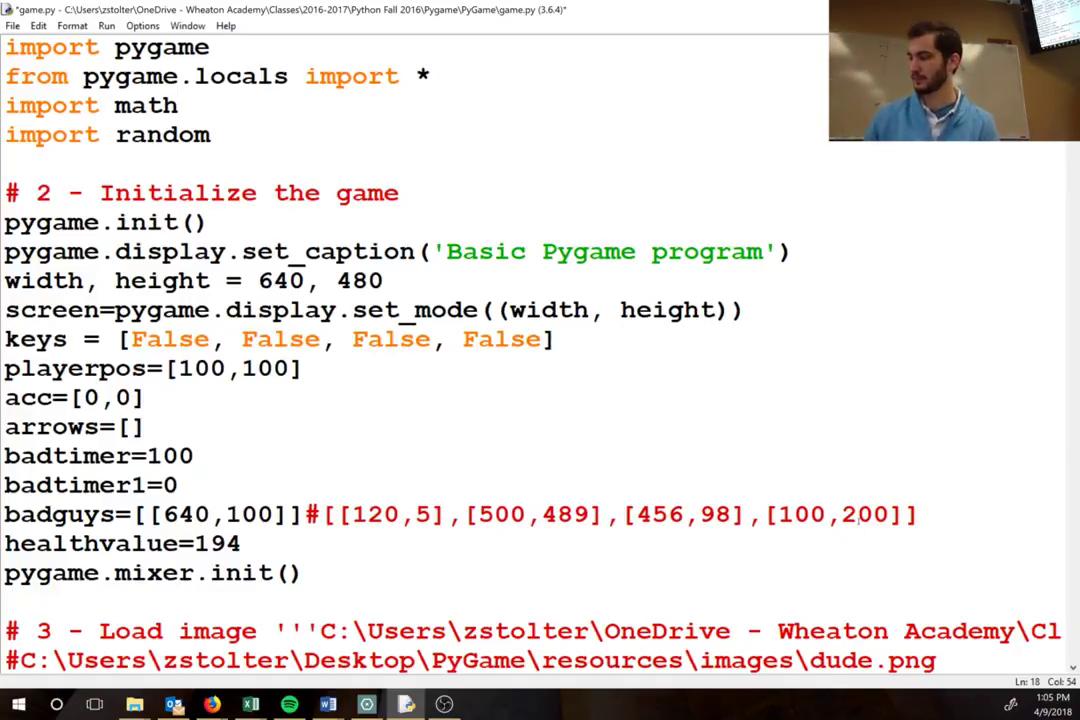
pyautogui.scroll(-3)
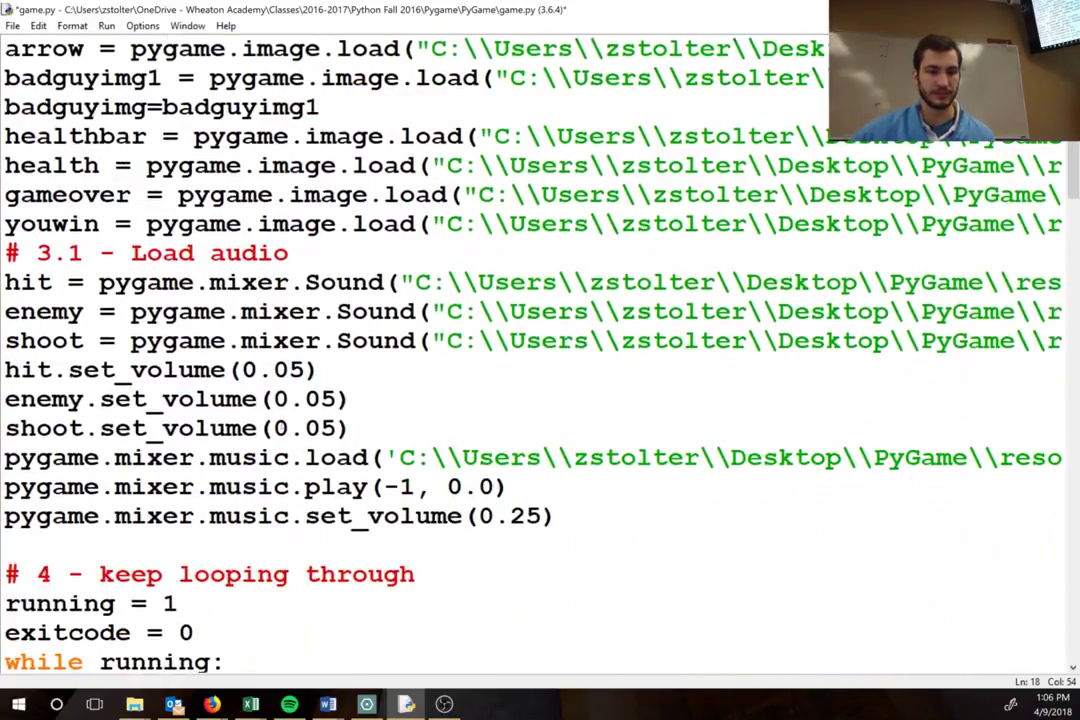
pyautogui.scroll(-3)
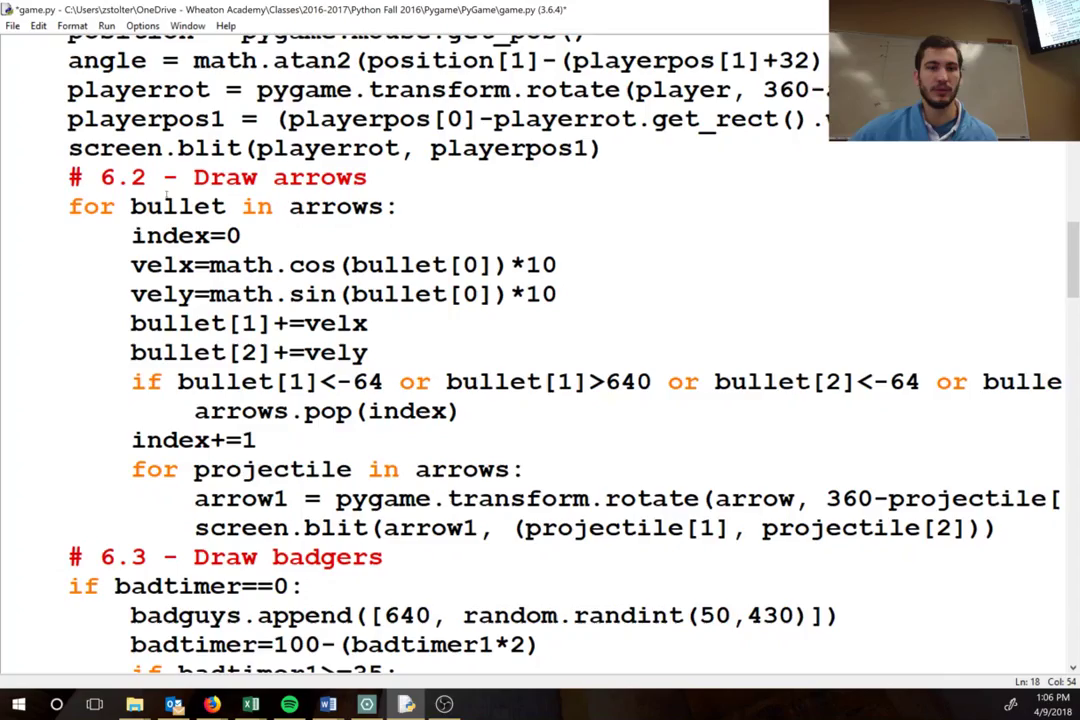
pyautogui.scroll(-3)
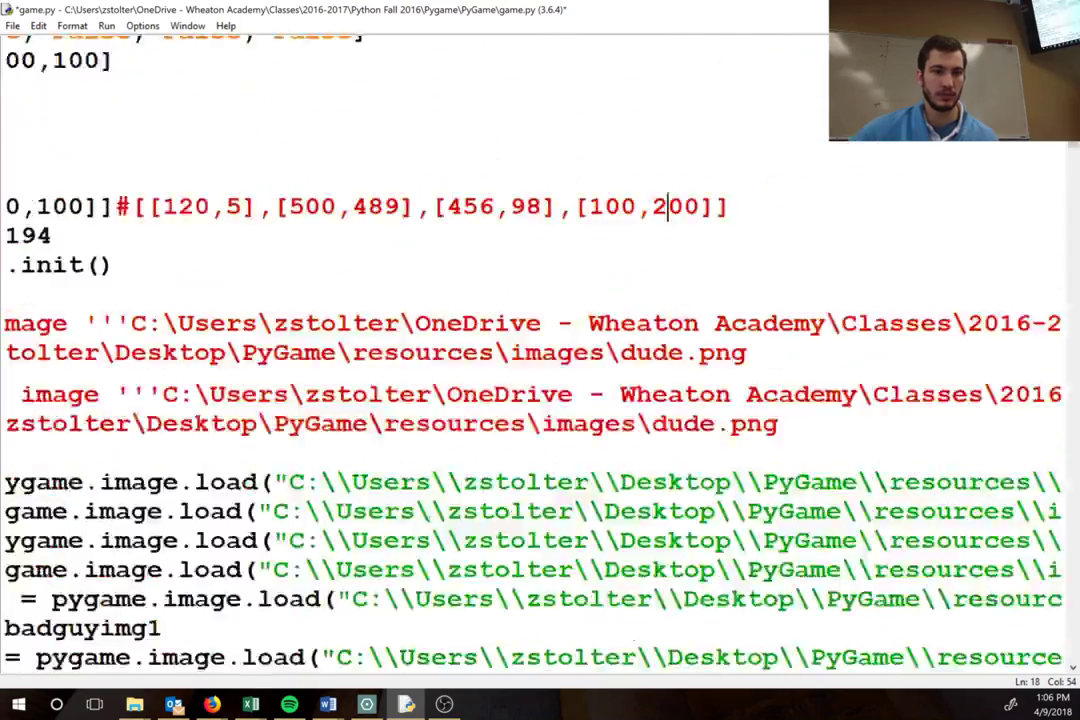
pyautogui.scroll(3)
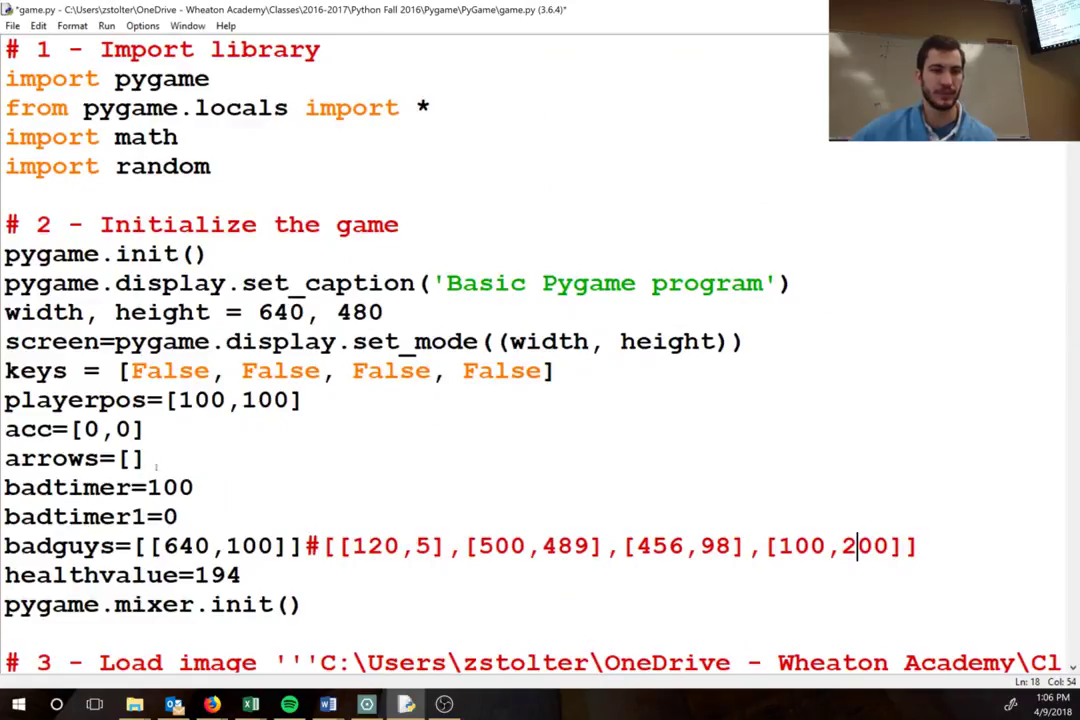
pyautogui.doubleClick(70, 458)
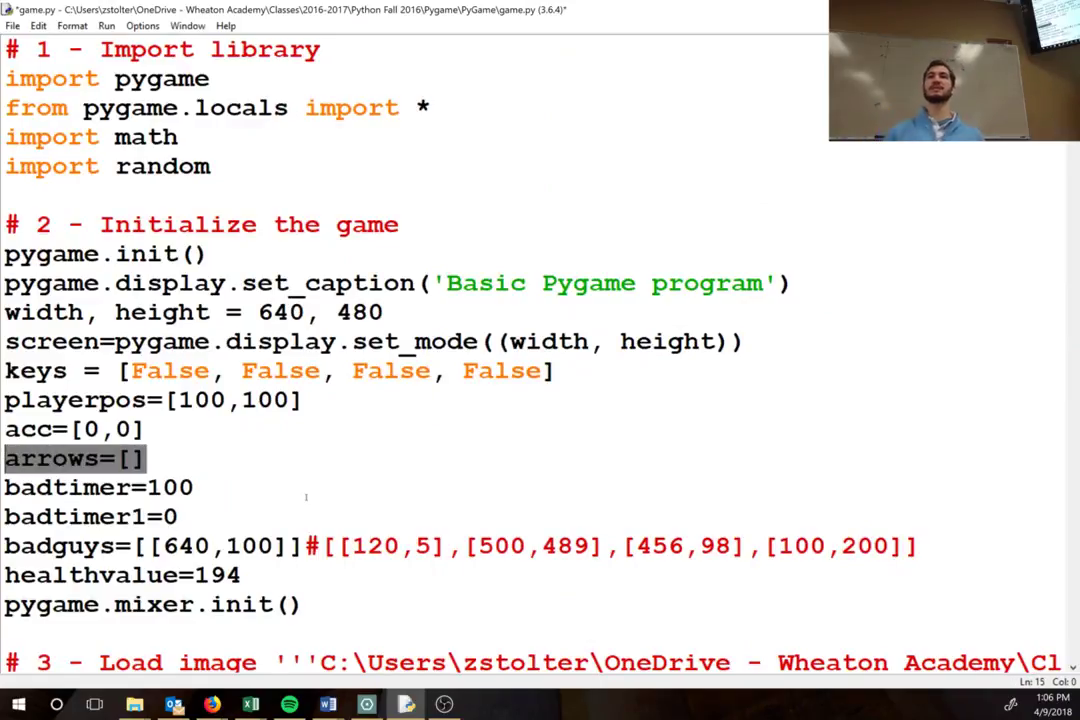